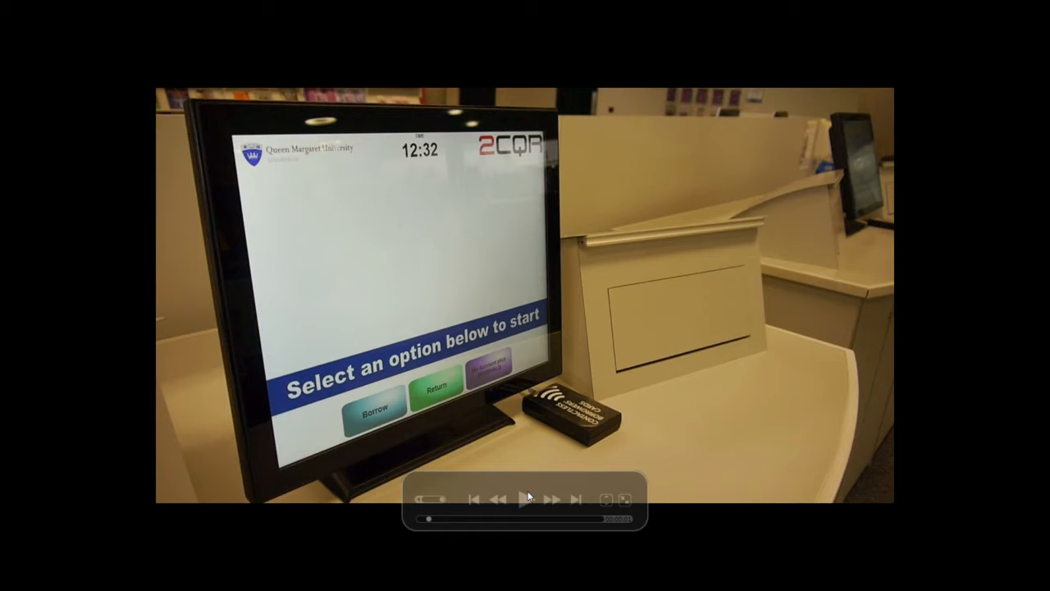
Step: Play the kiosk footage through to the QMU homepage screen capture
click(525, 498)
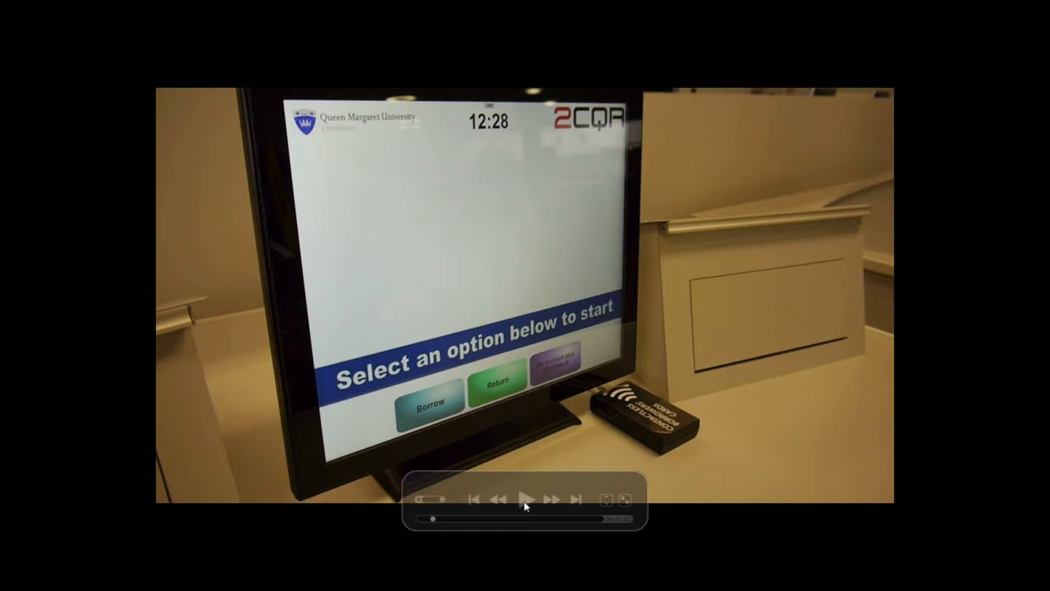
click(528, 499)
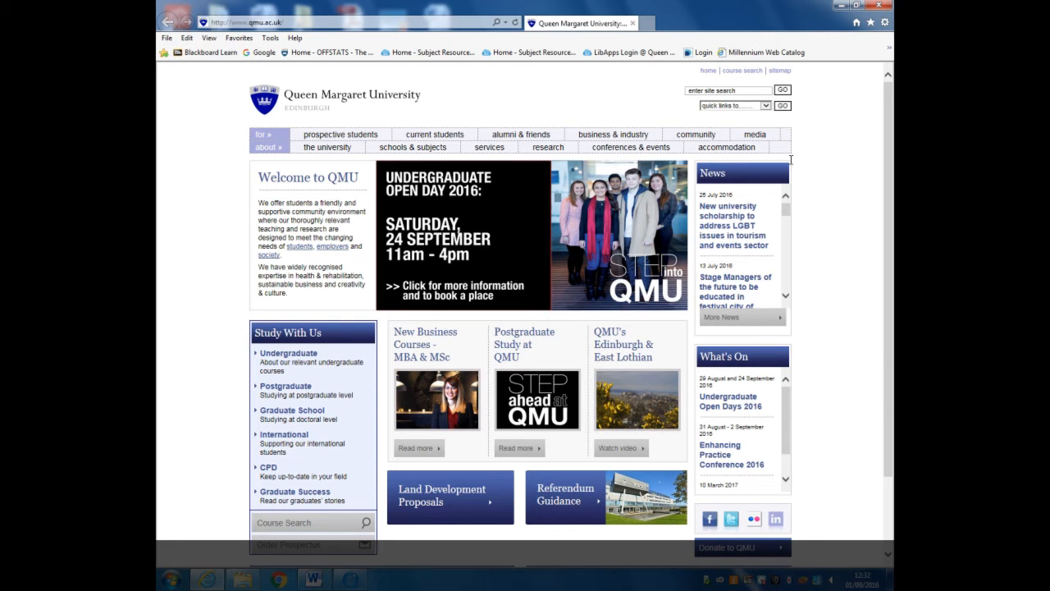
Step: Reach Library Services via the quick links and open the Library Catalogue
click(732, 105)
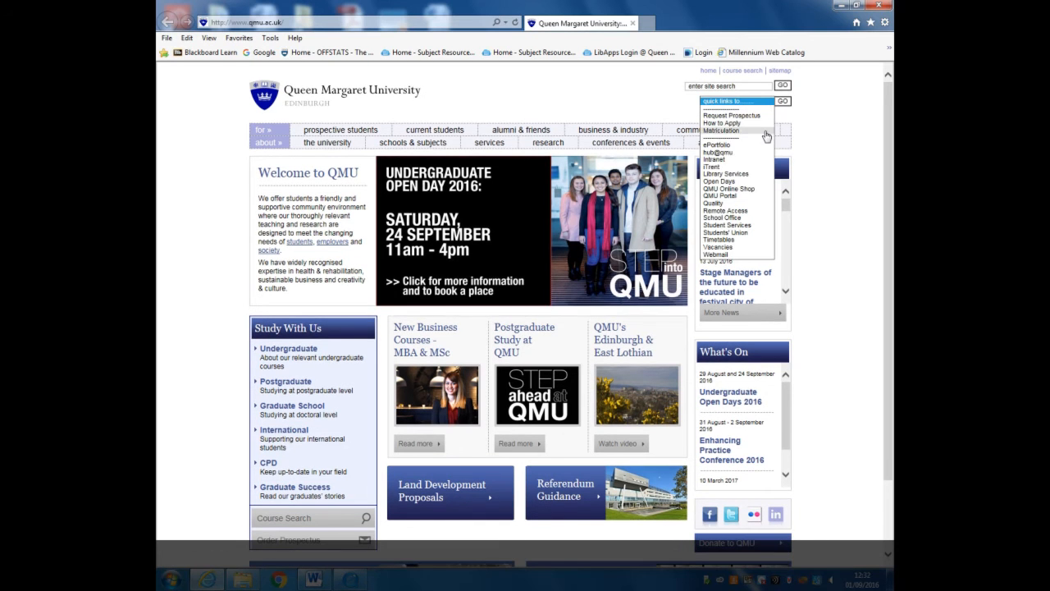
click(725, 157)
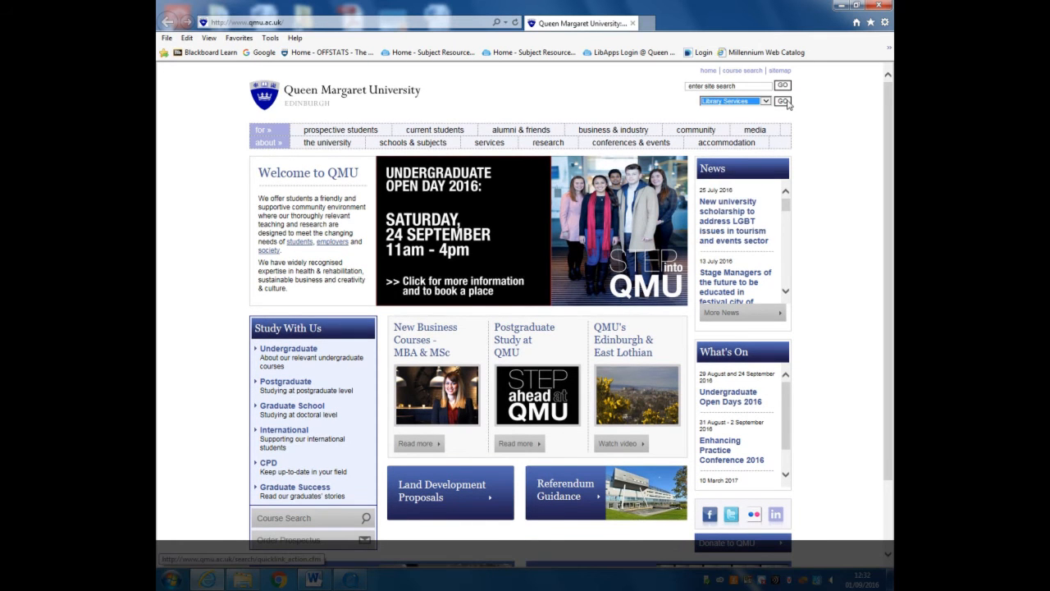
click(783, 100)
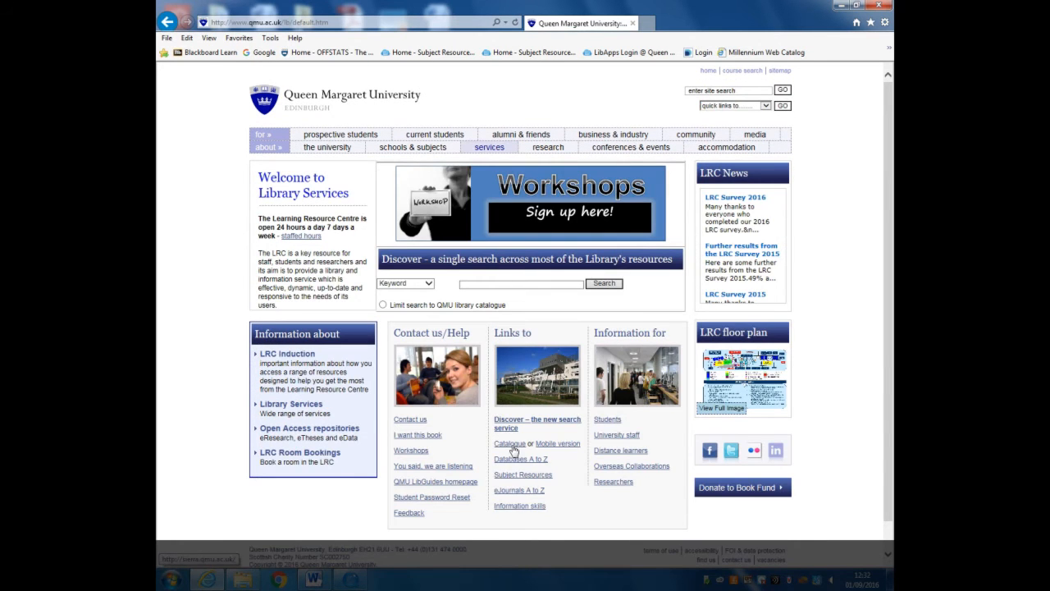
click(509, 443)
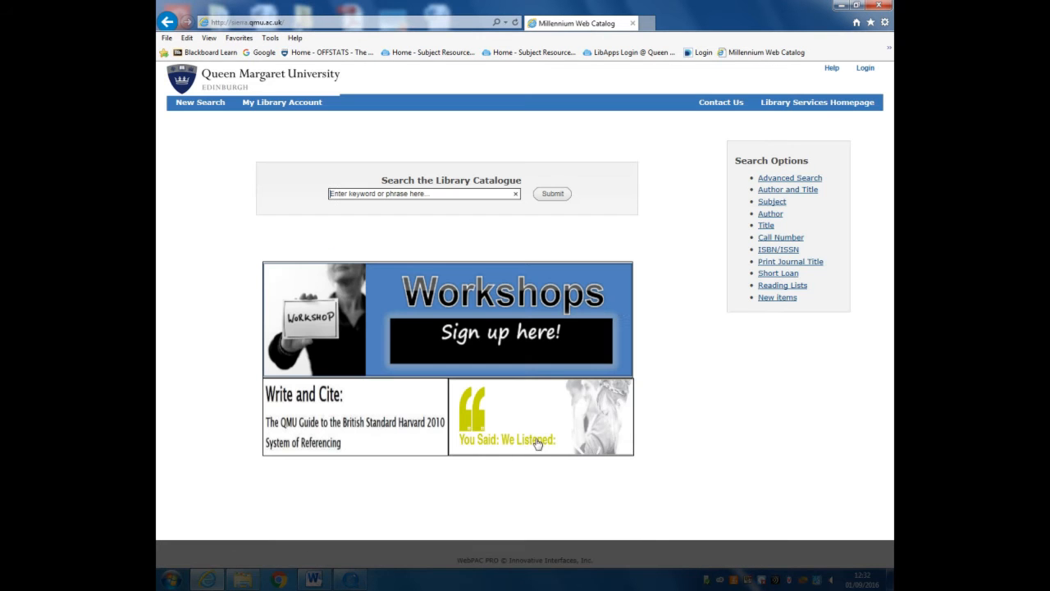
mouse_move(283, 102)
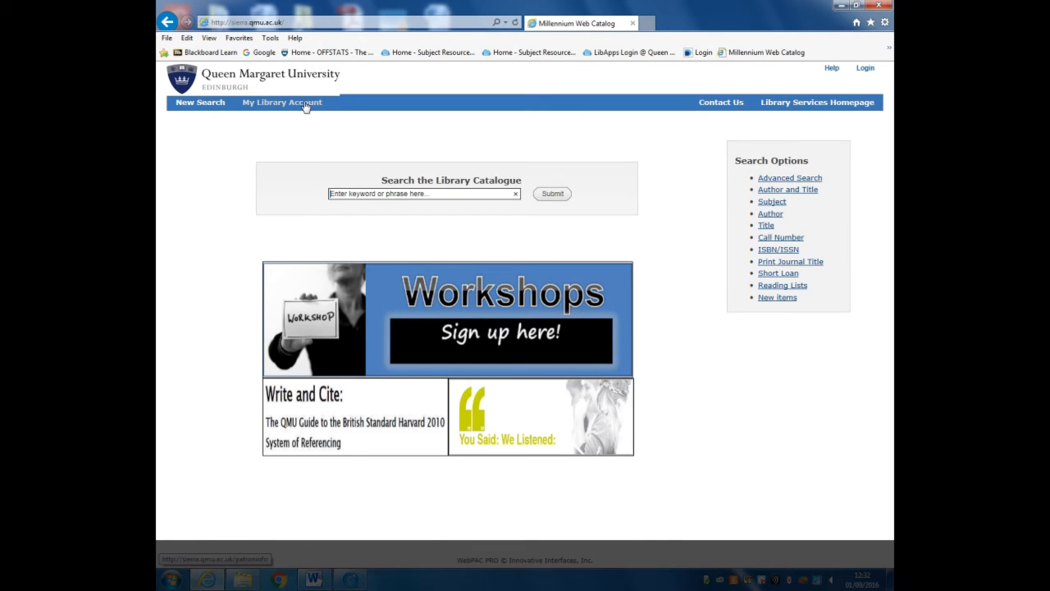
Step: Sign in to My Library Account with username and password to see the borrower record
click(282, 101)
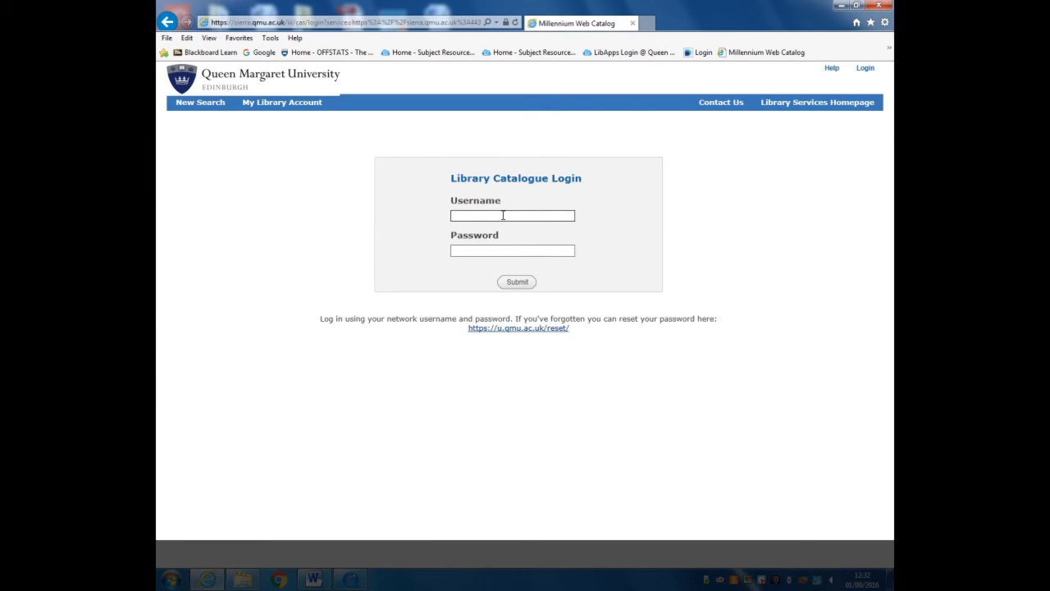
text(ithomson)
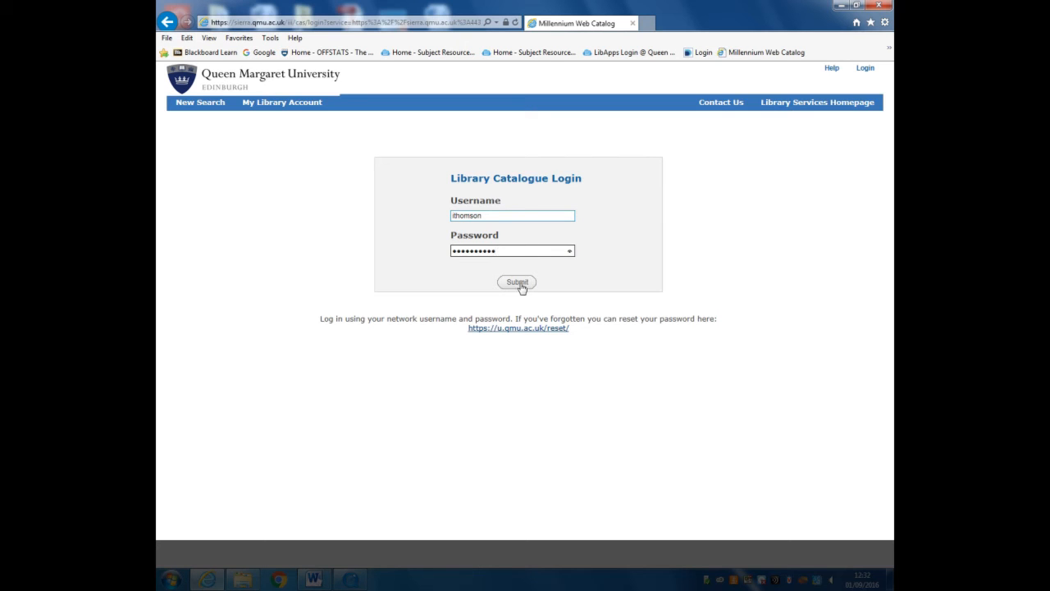
click(517, 282)
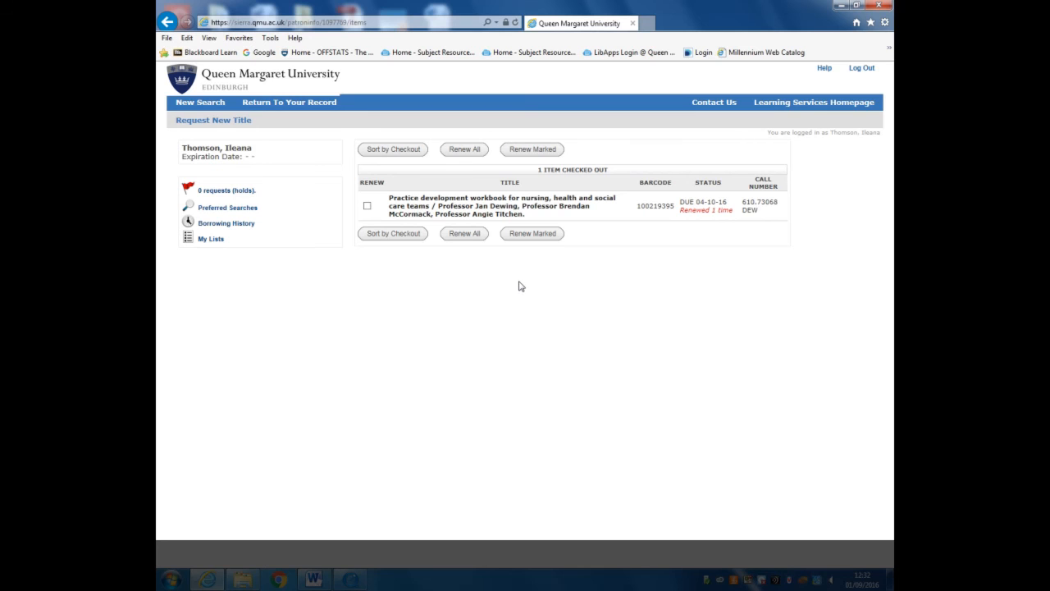
mouse_move(371, 209)
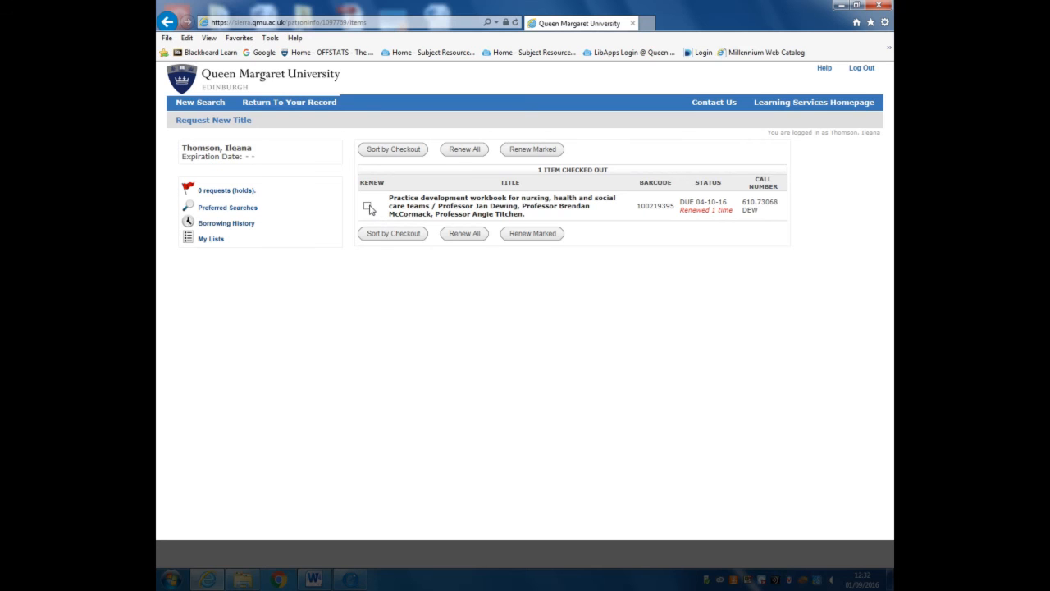
Step: Tick Renew on the checked-out nursing workbook and request Renew All
click(368, 203)
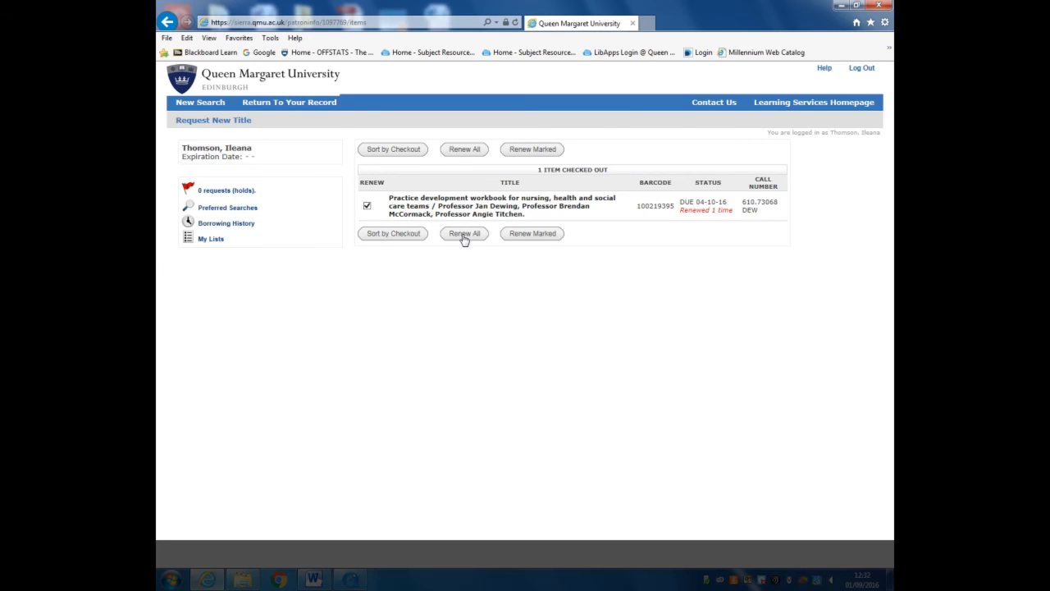
click(463, 233)
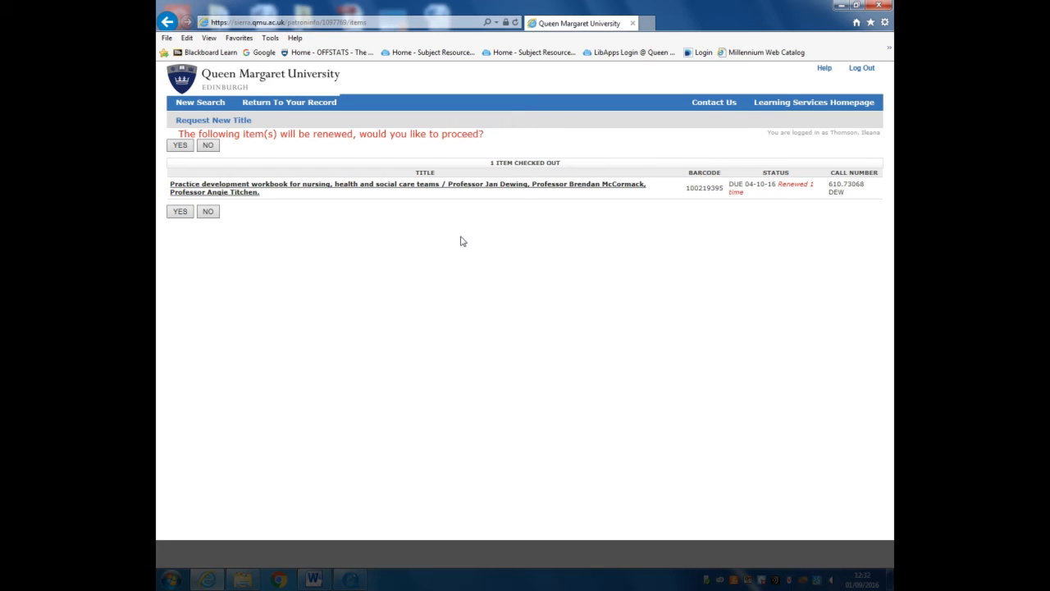